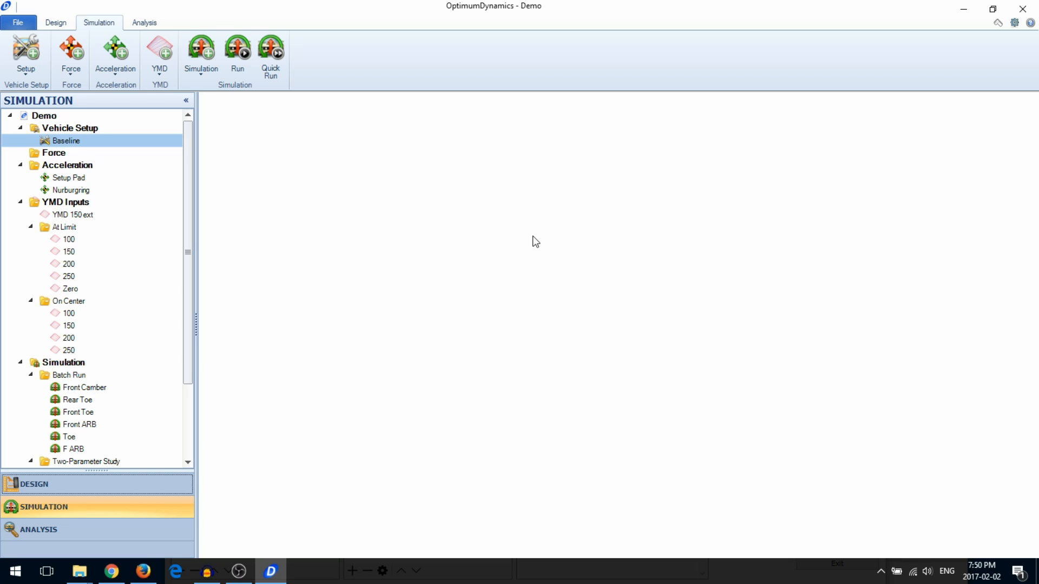
mouse_move(61, 99)
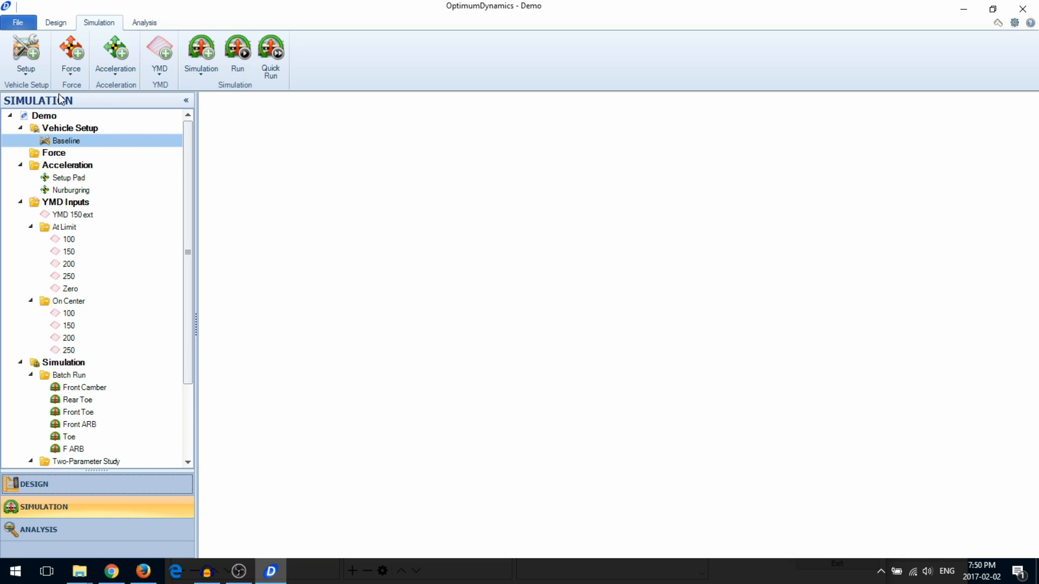
- Add a new empty vehicle setup from the Simulation ribbon
left_click(25, 51)
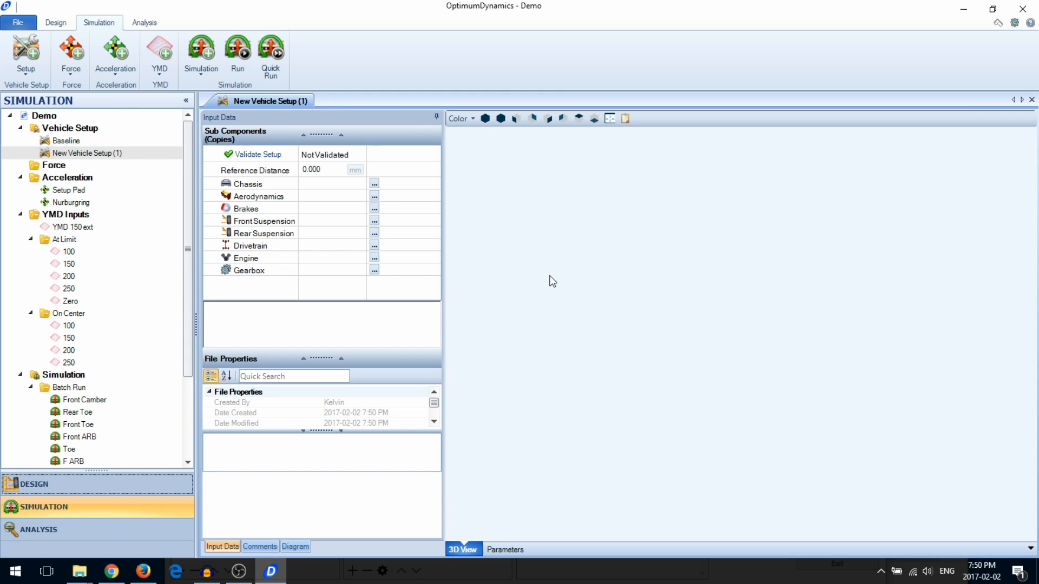
mouse_move(371, 260)
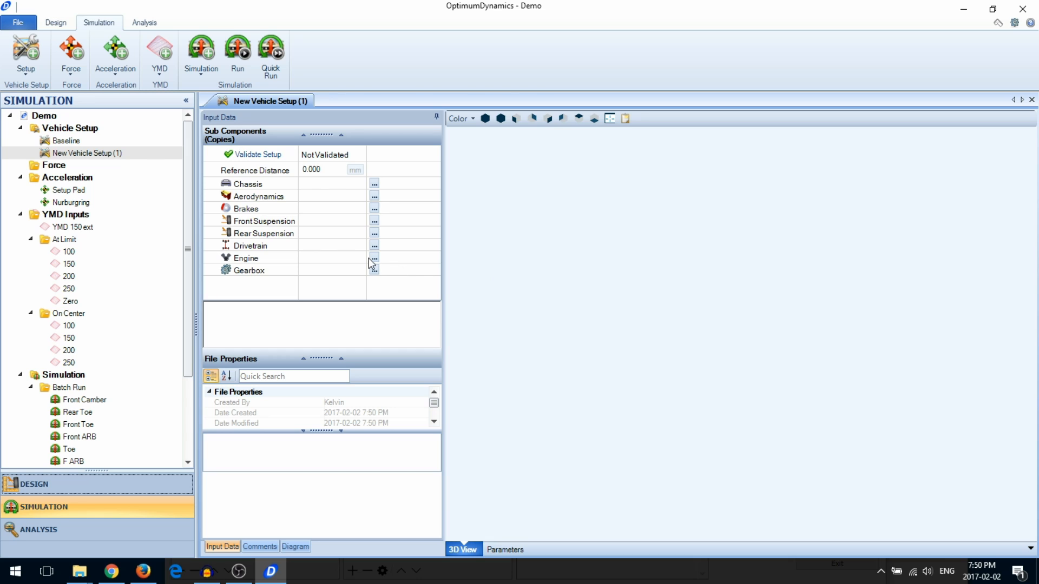
left_click(258, 154)
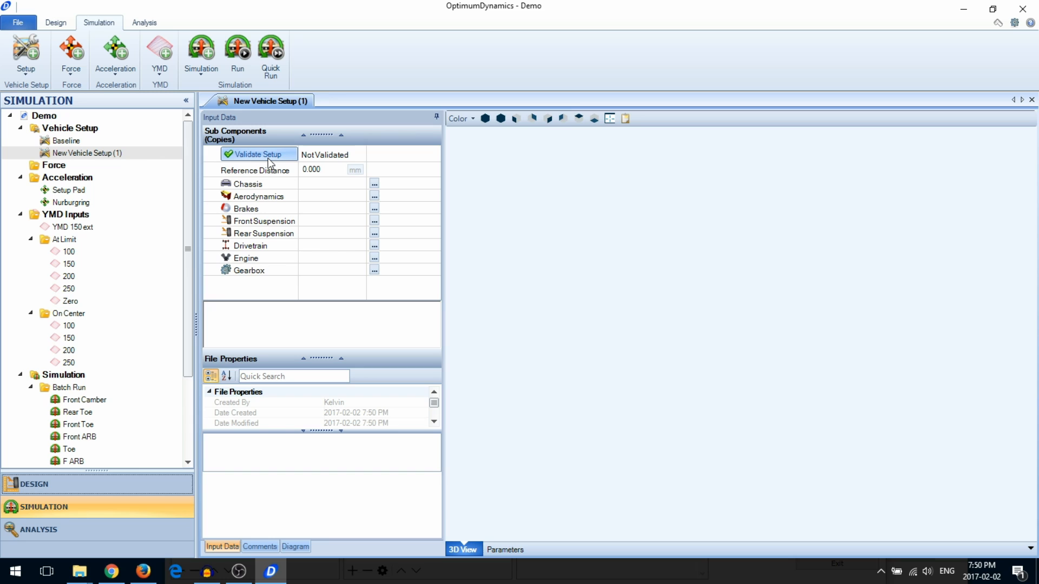
left_click(258, 154)
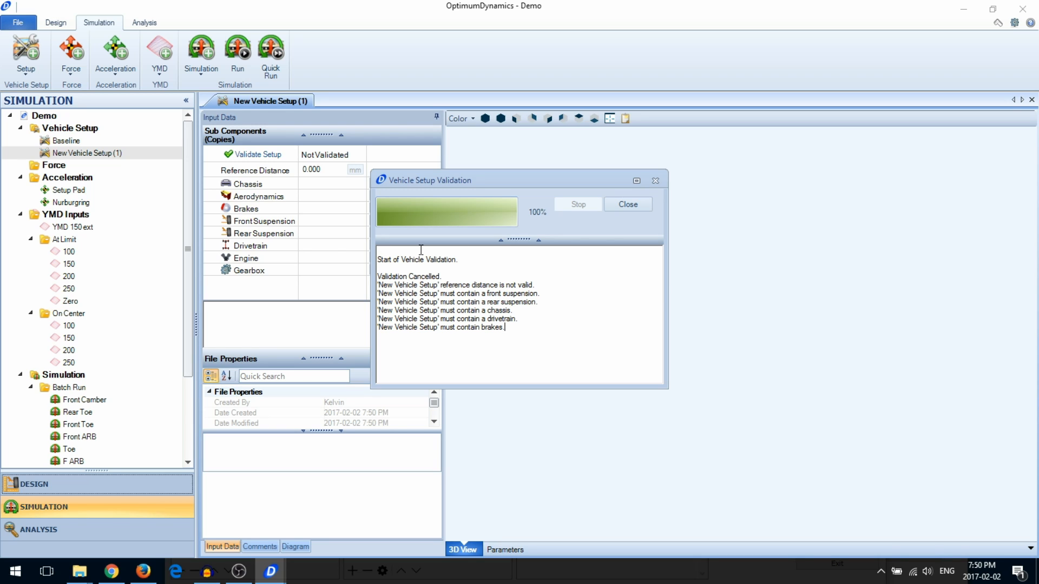
left_click(628, 203)
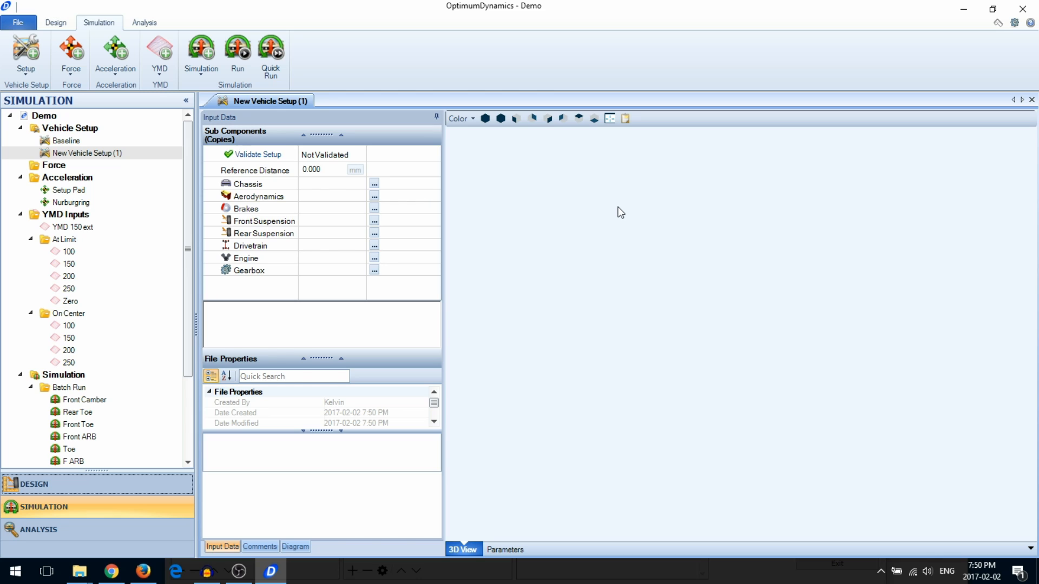
mouse_move(551, 216)
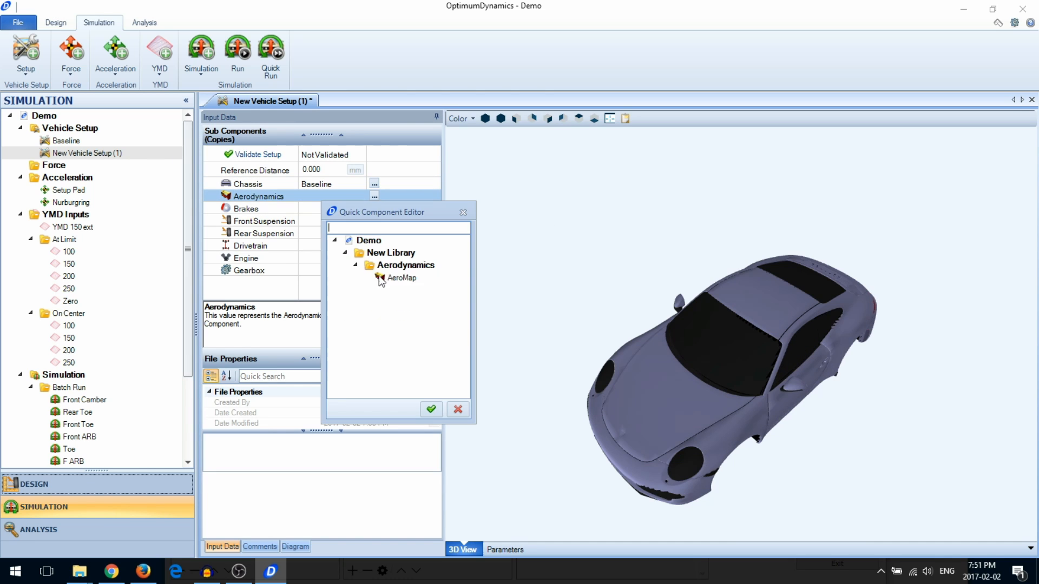
- Assign the AeroMap aerodynamics and standard-ratio gearbox components to the setup
left_click(431, 409)
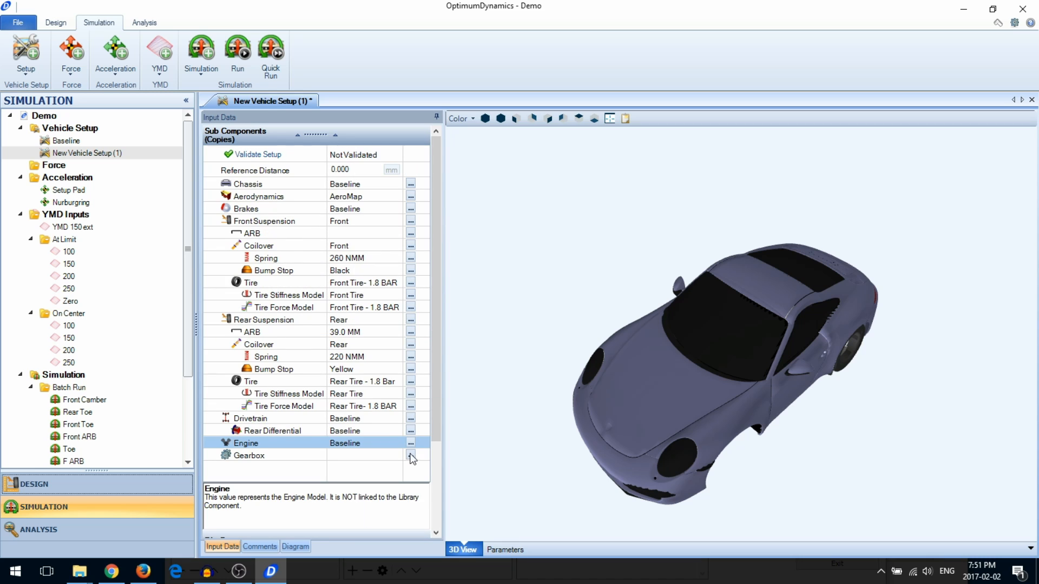
left_click(249, 456)
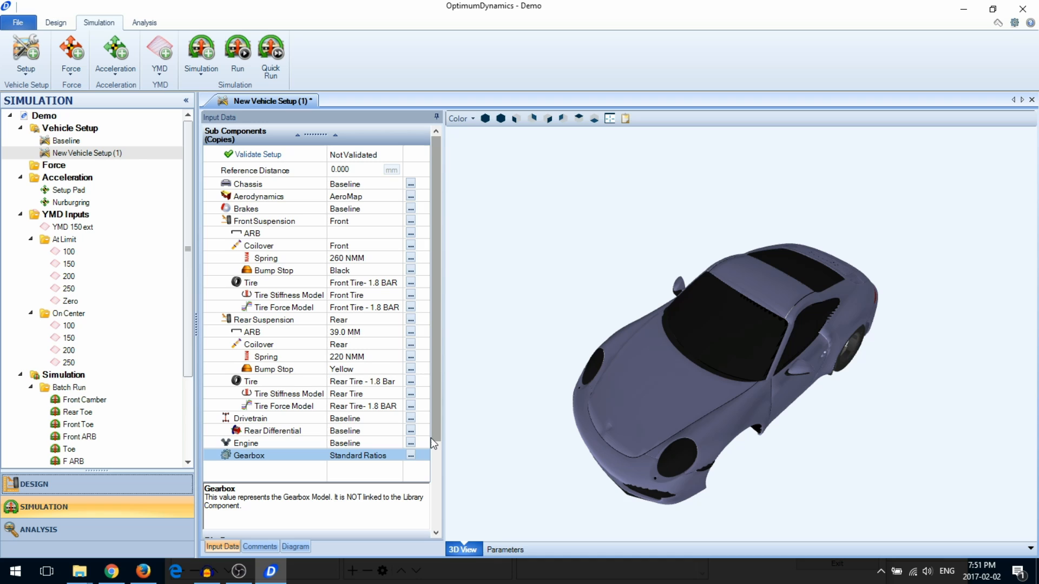
mouse_move(420, 450)
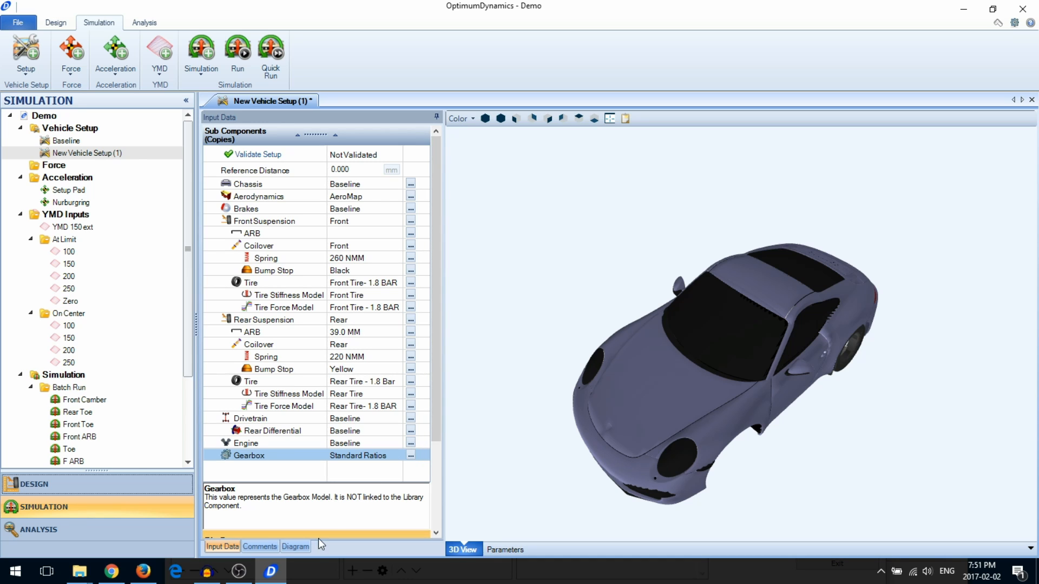
- Set the setup's reference distance to 2200 mm in the Diagram view
left_click(295, 546)
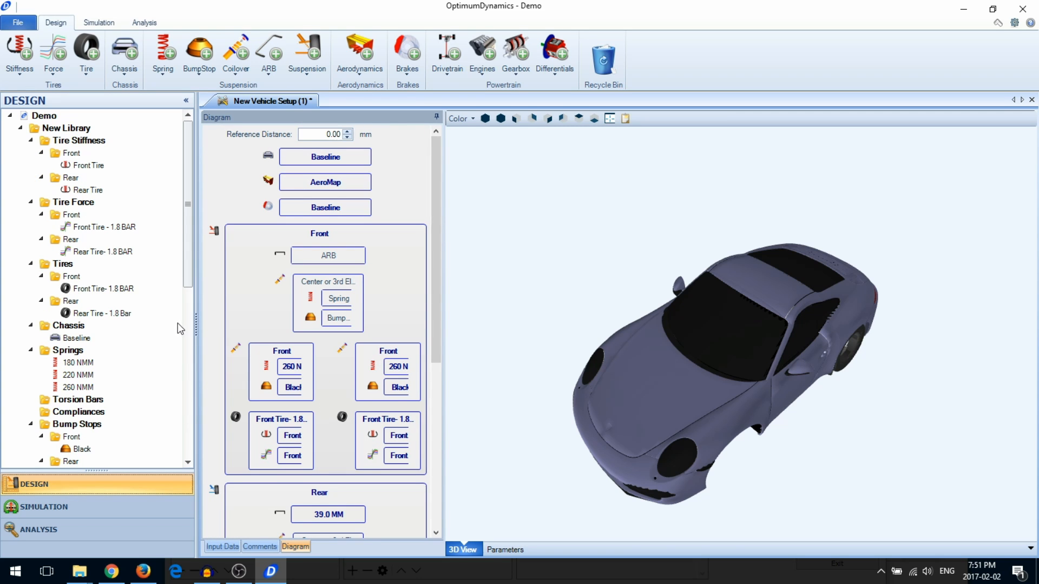
mouse_move(83, 392)
type("2200")
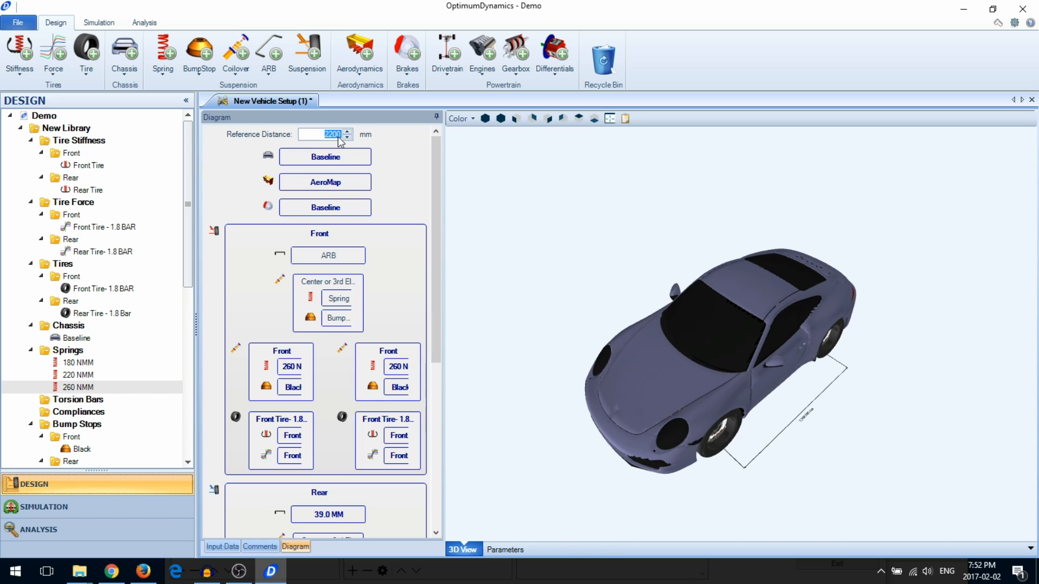
left_click(222, 547)
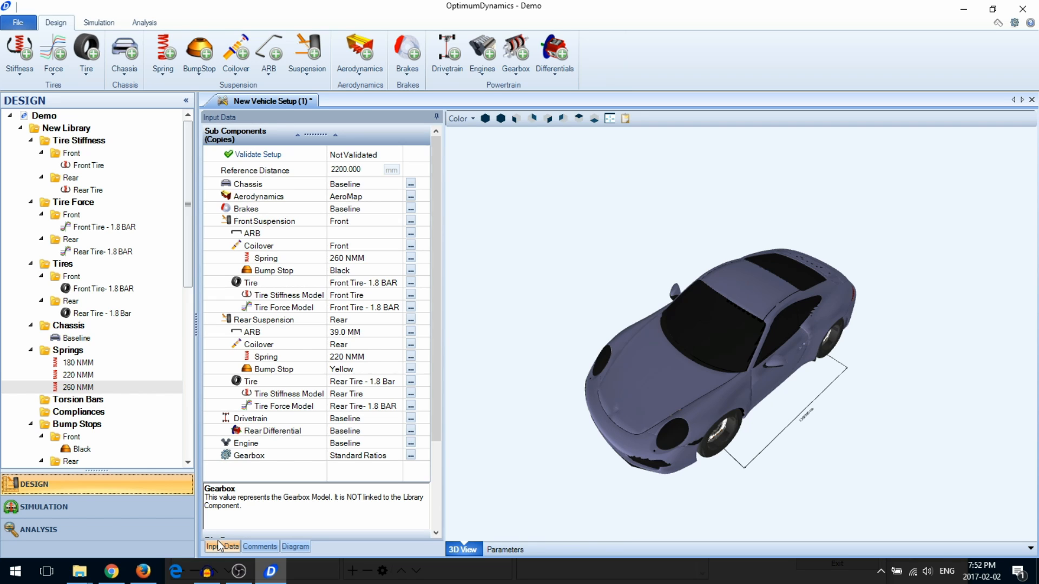
left_click(221, 547)
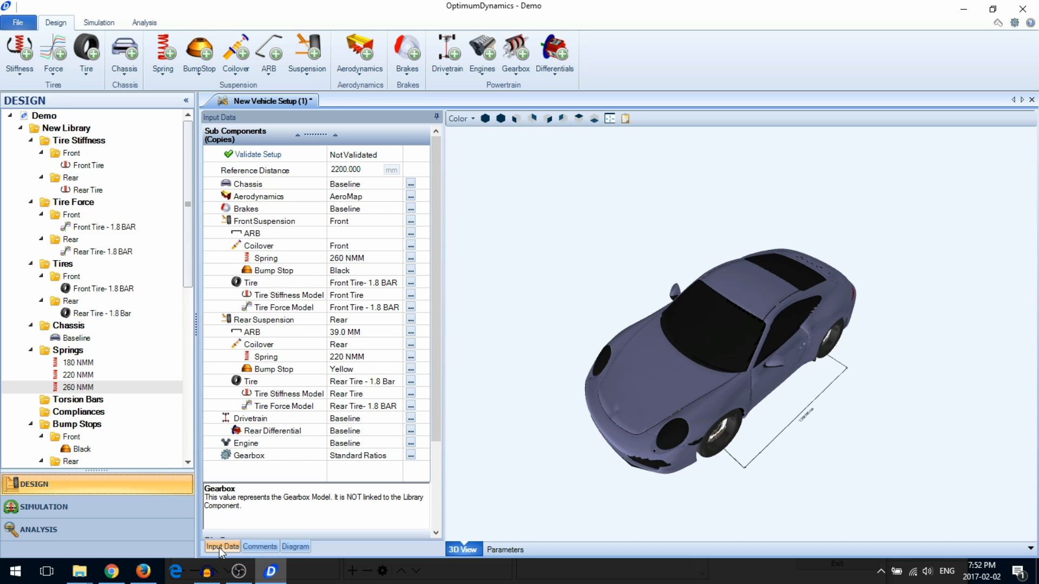
mouse_move(273, 528)
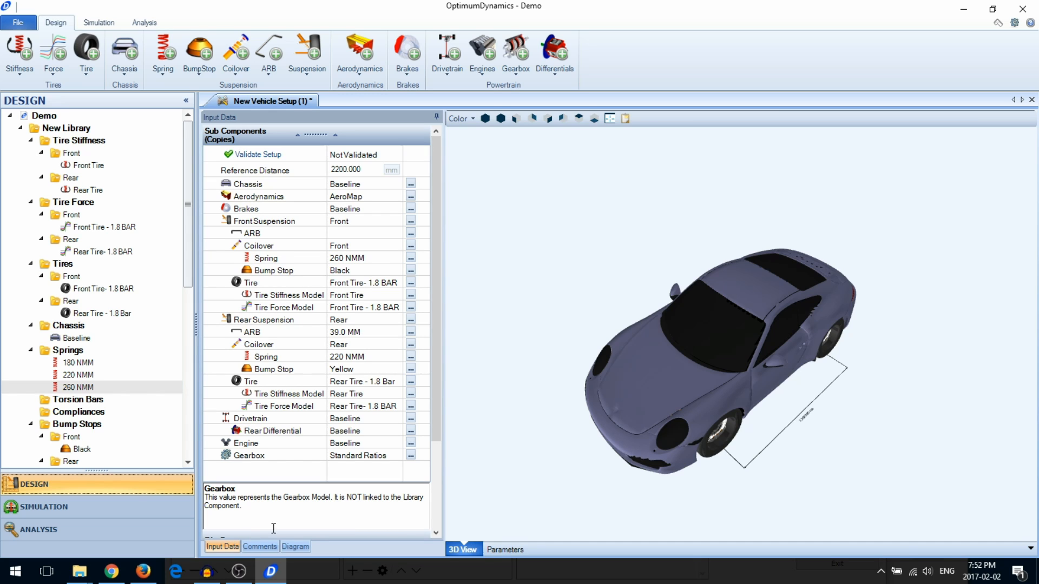
left_click(506, 549)
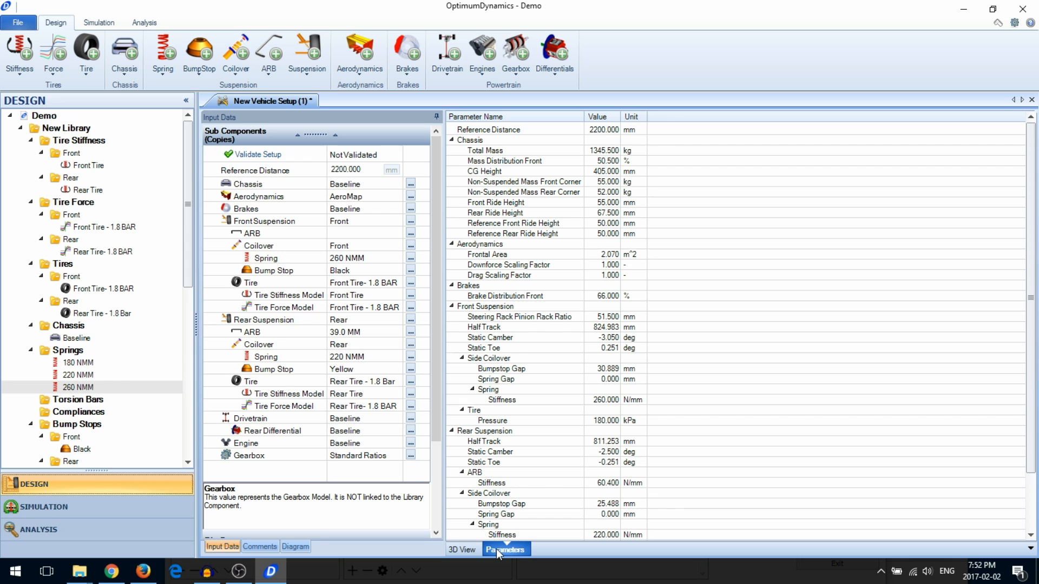
mouse_move(573, 432)
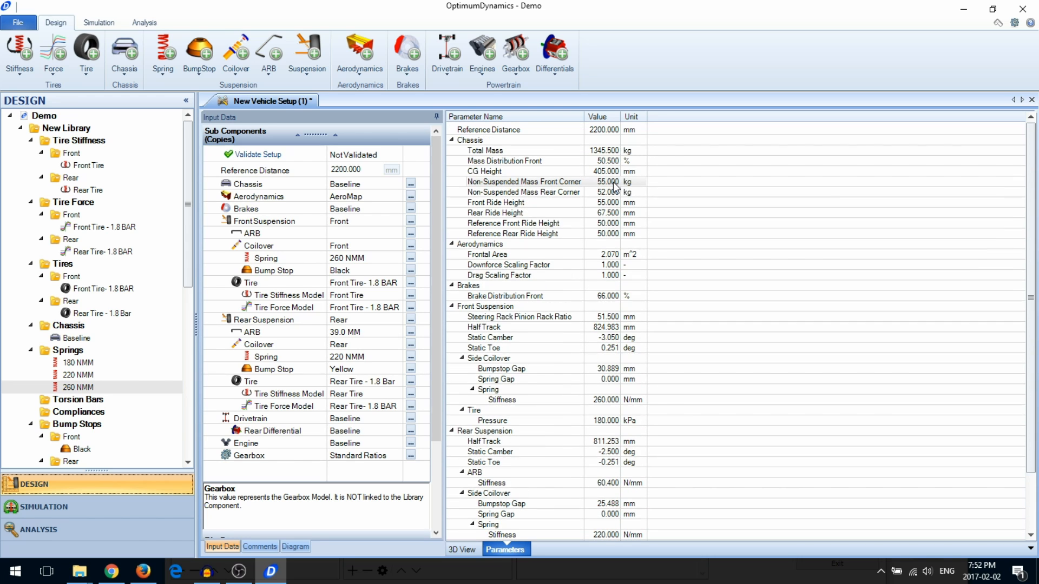
left_click(461, 549)
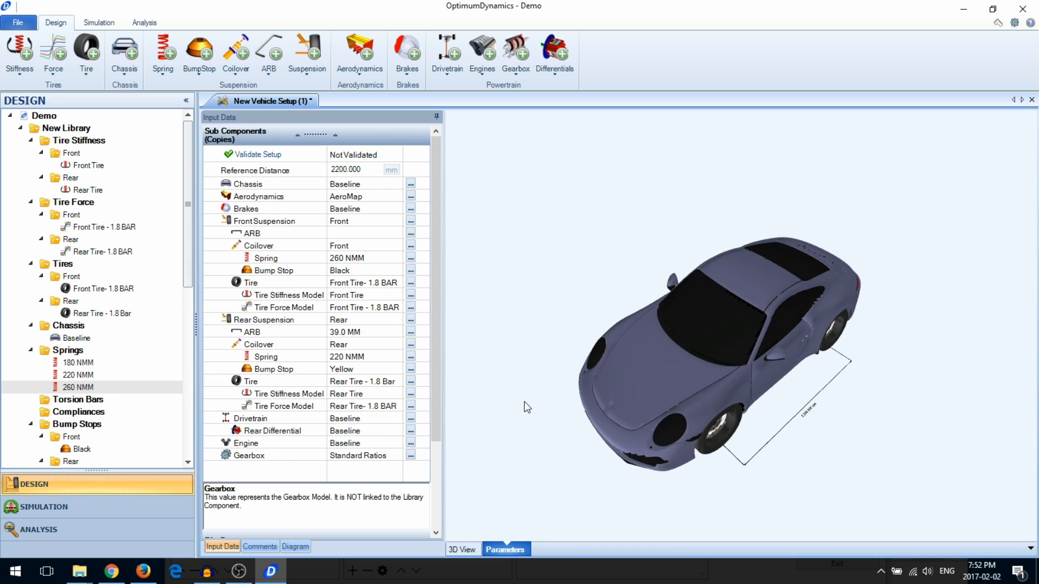
- Set the rear anti-roll bar stiffness to 60.400 N/mm
left_click(462, 549)
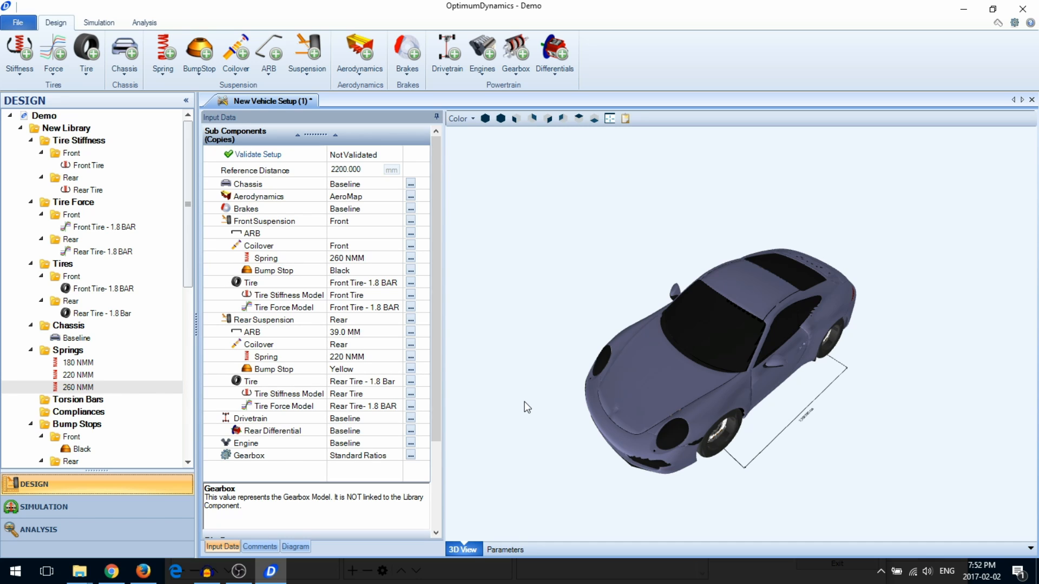
mouse_move(376, 346)
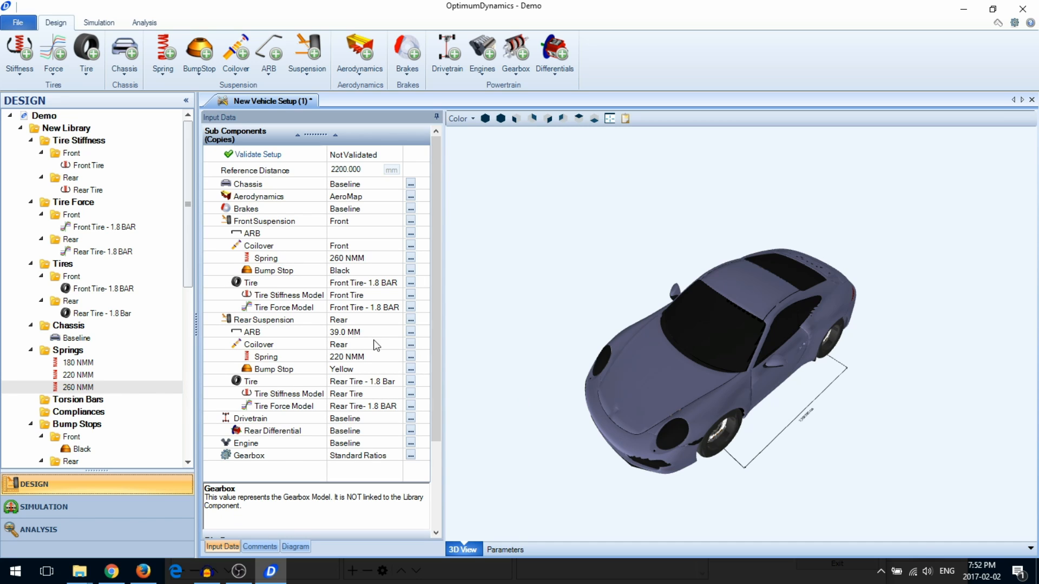
left_click(344, 333)
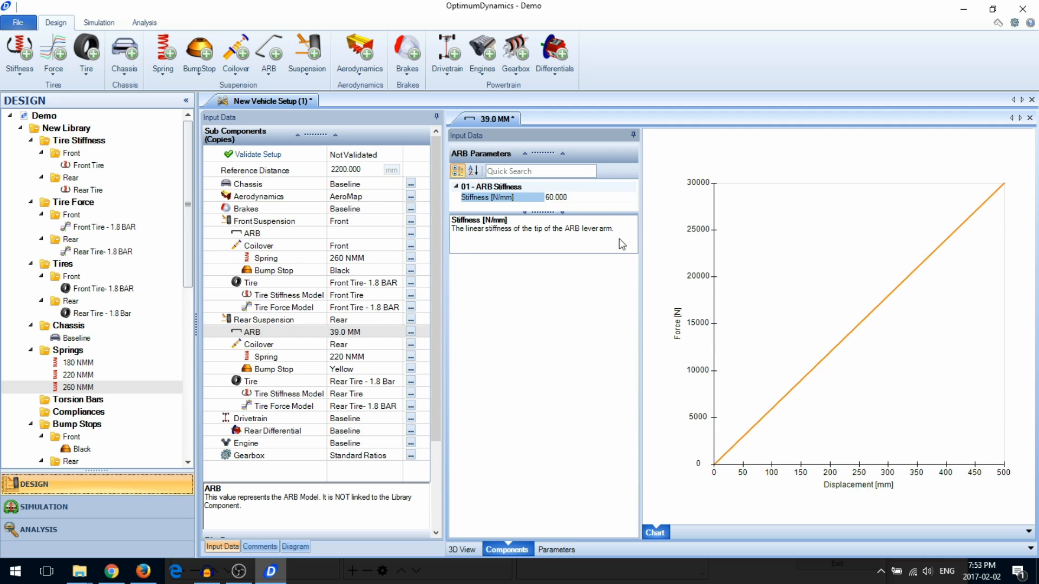
type("60.400")
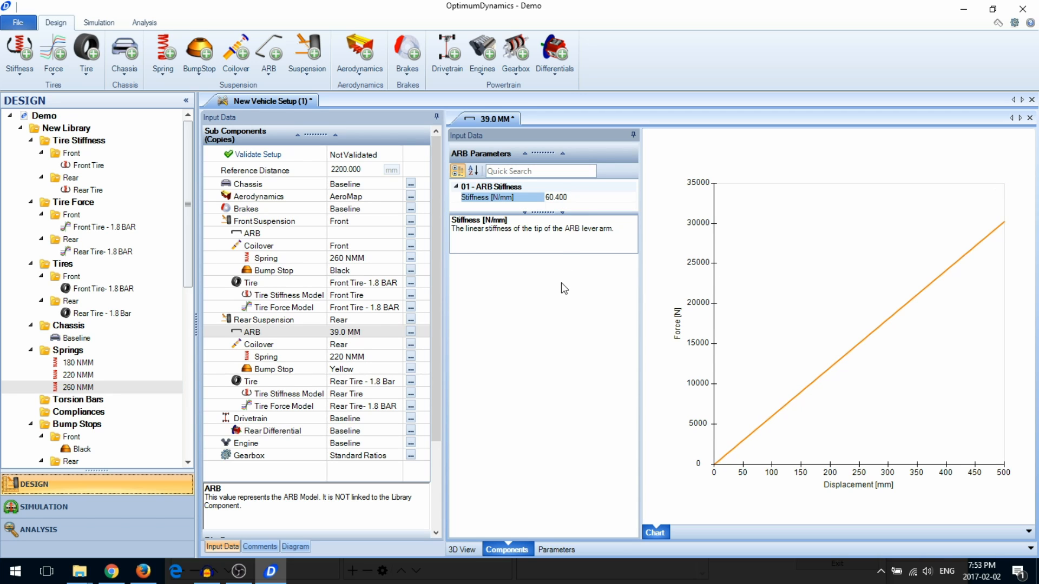
mouse_move(574, 294)
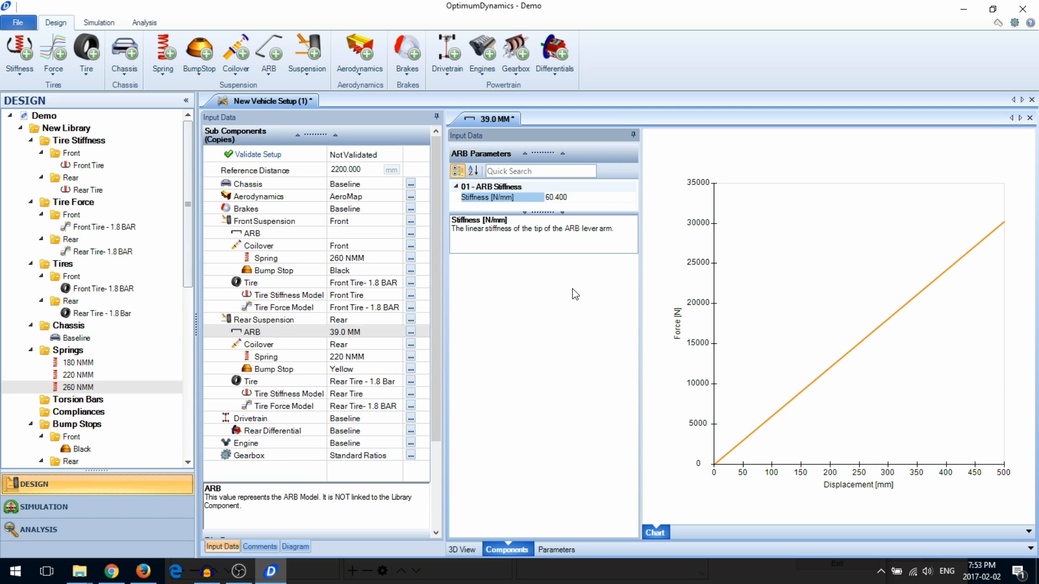
mouse_move(547, 246)
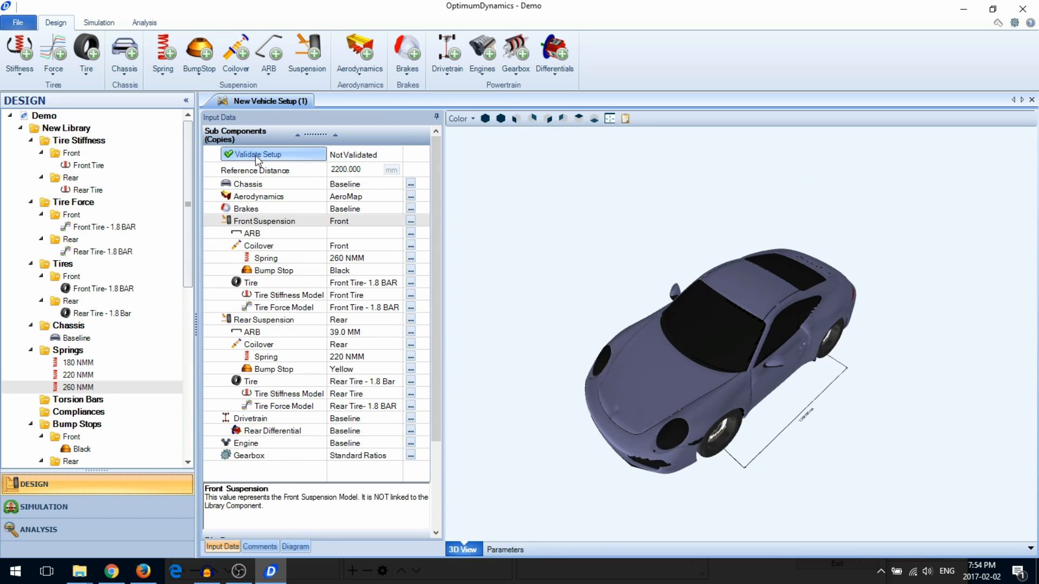
- Validate the vehicle setup and dismiss the success report
left_click(257, 153)
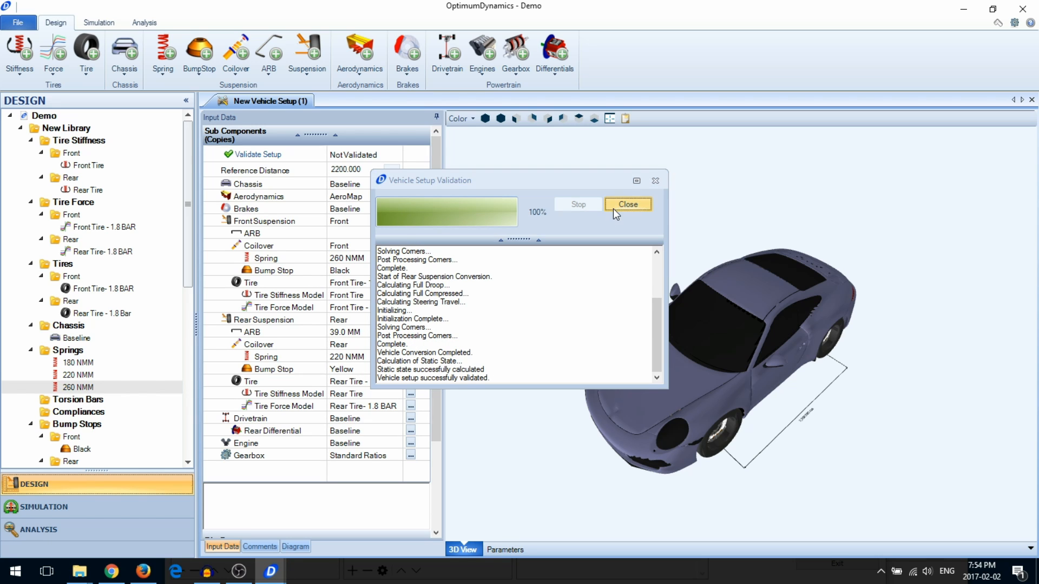
left_click(627, 203)
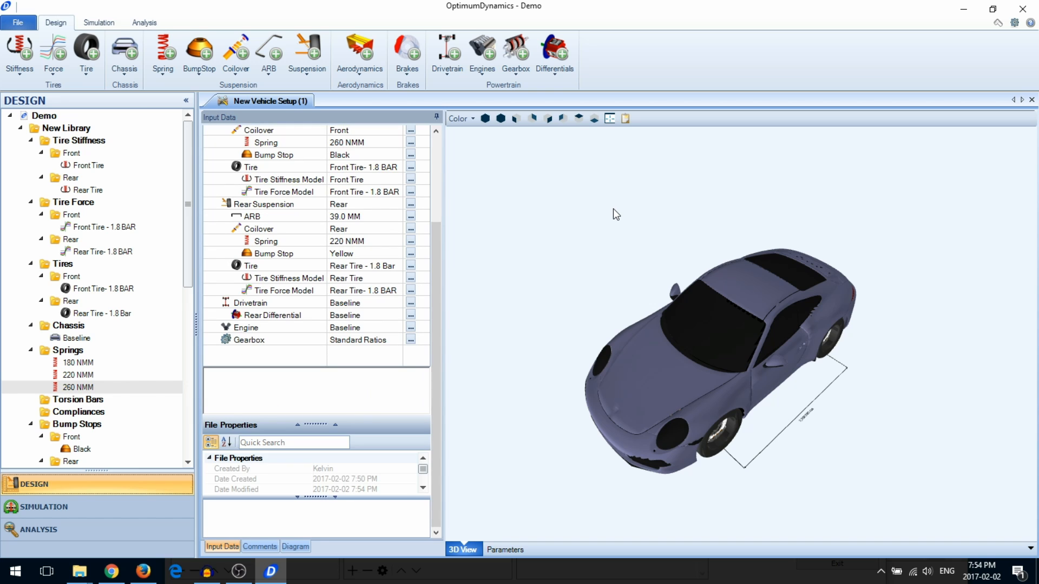